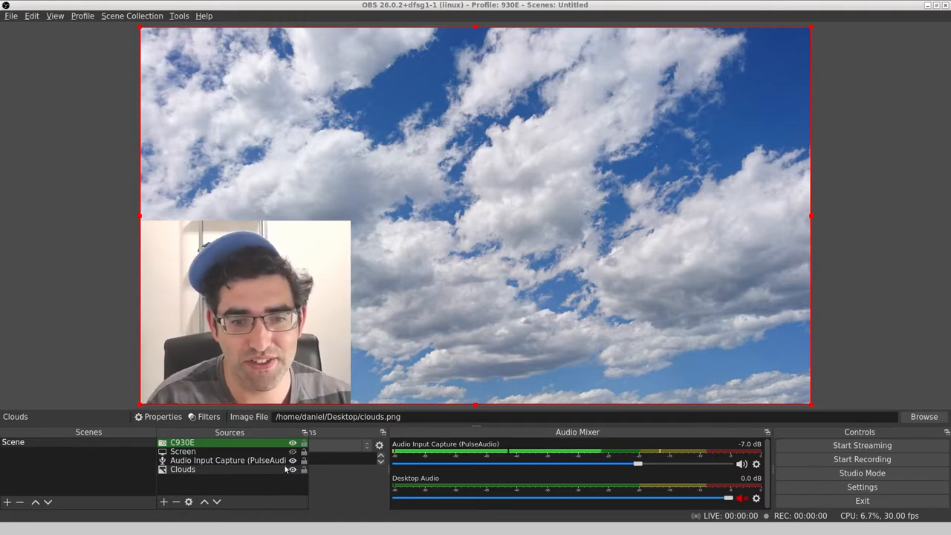
Step: Select the C930E webcam source in the scene
click(292, 452)
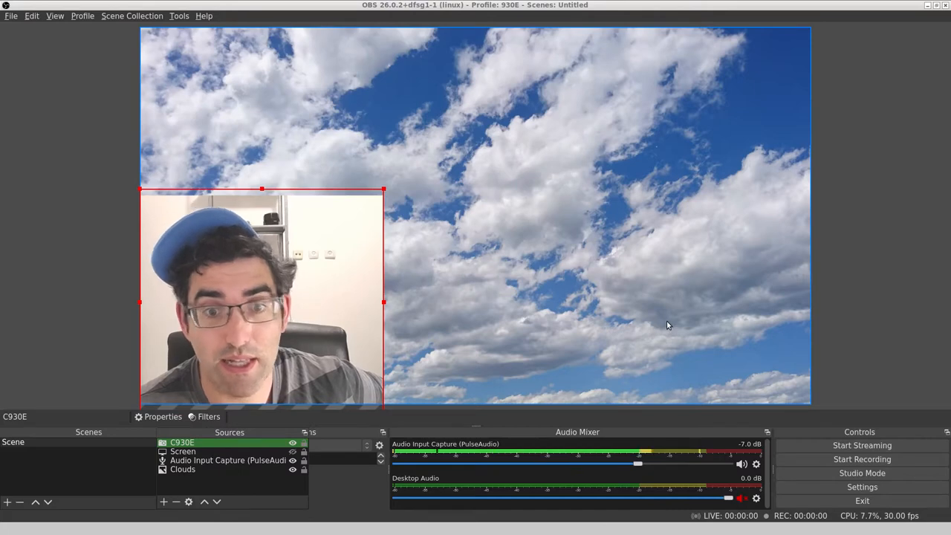
mouse_move(670, 336)
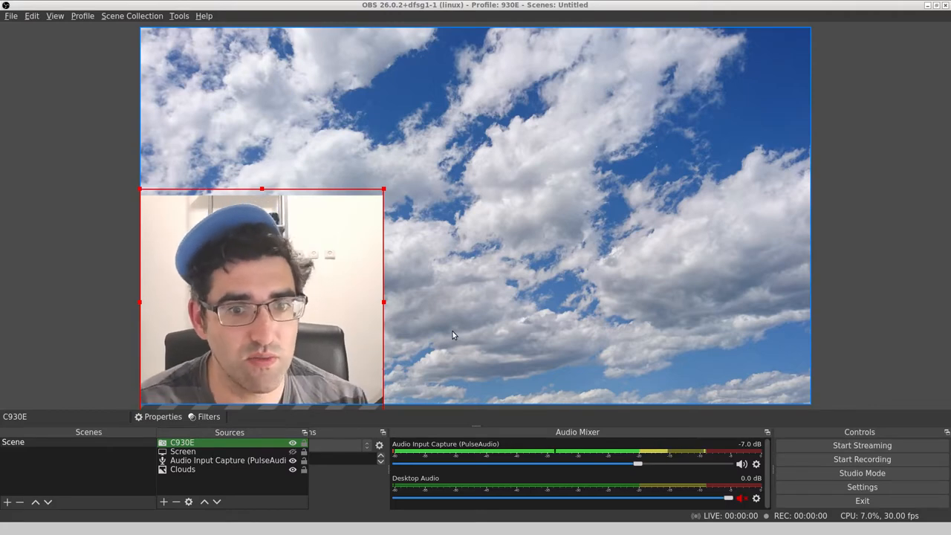
mouse_move(413, 300)
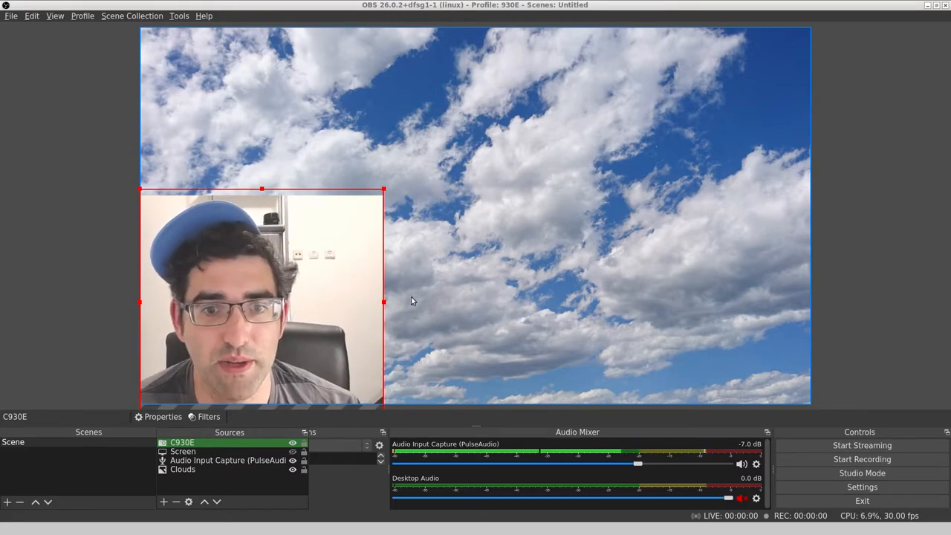
click(183, 452)
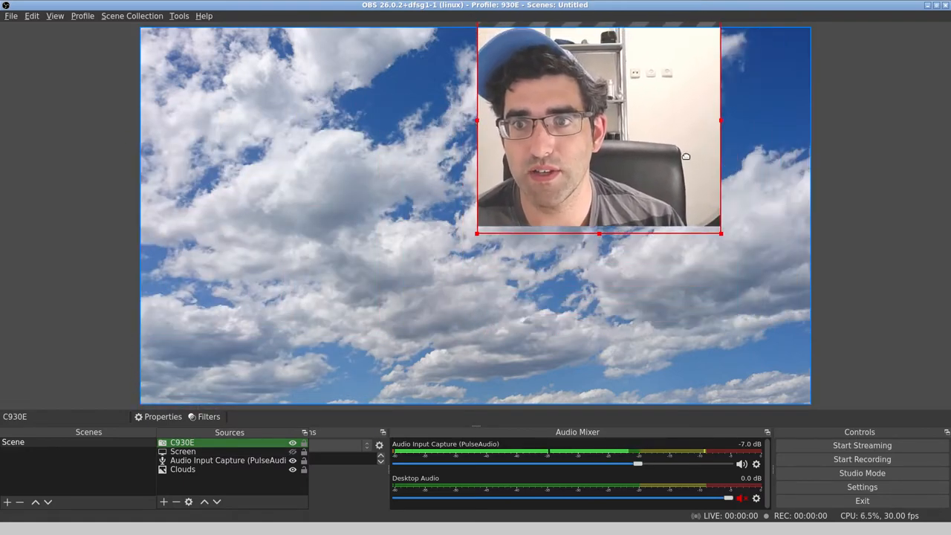
drag(597, 131, 323, 312)
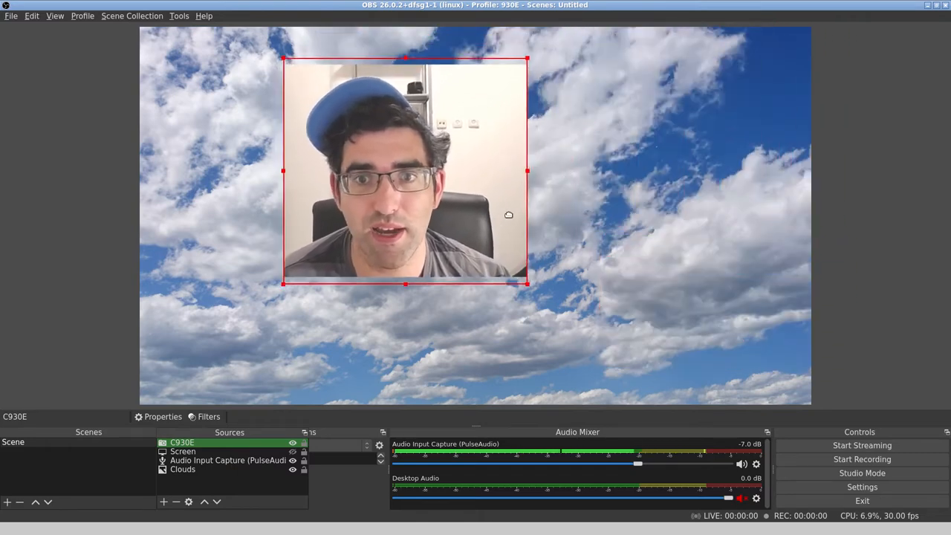
drag(405, 171, 262, 292)
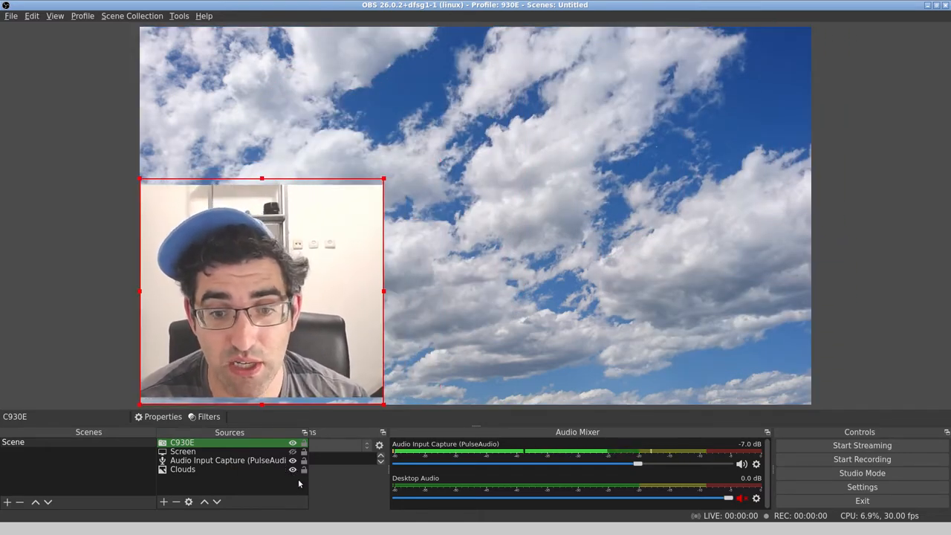
click(293, 470)
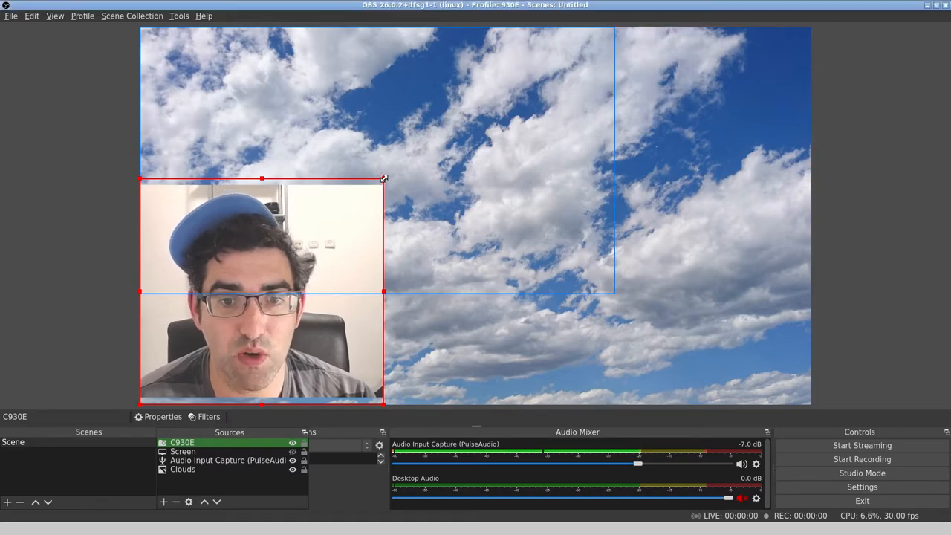
Step: Explore the Order options (Move to Top) for the Clouds source so the webcam stays in front
click(183, 470)
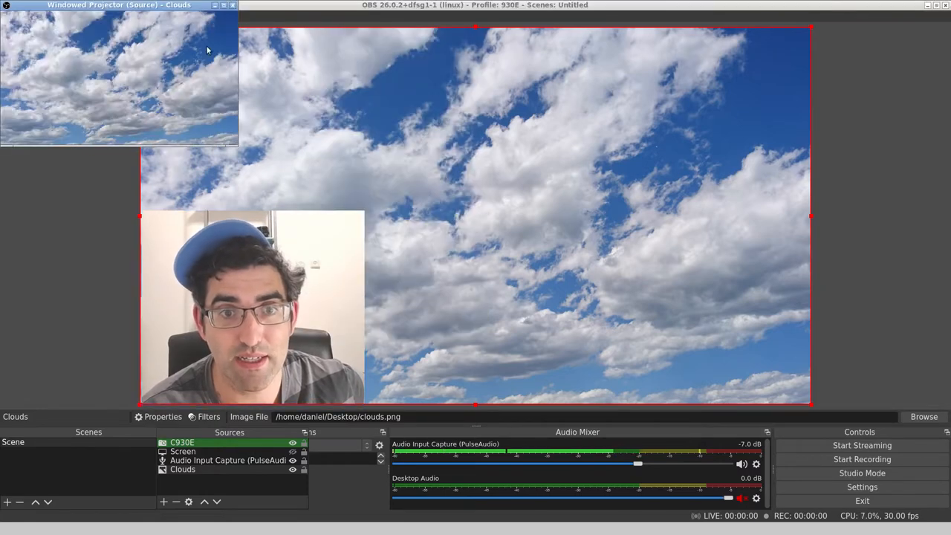
right_click(476, 215)
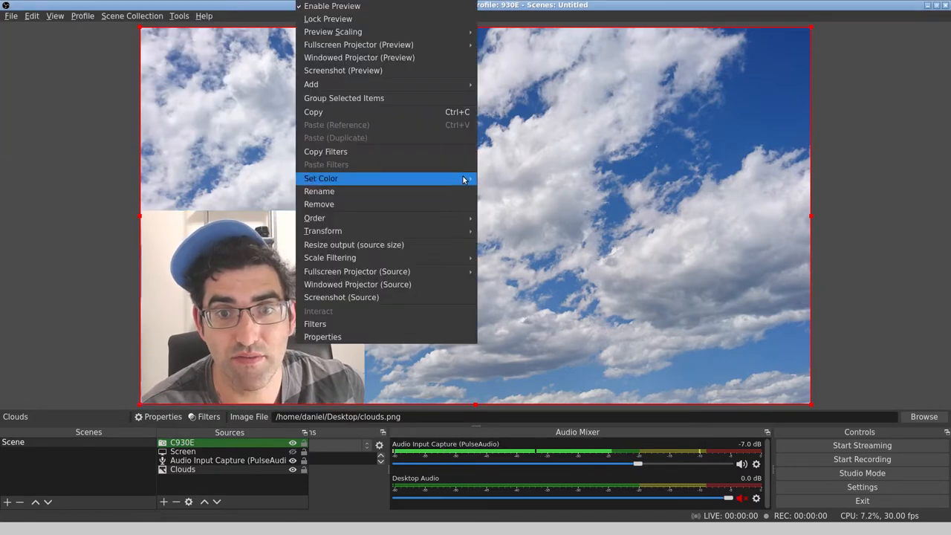
mouse_move(315, 217)
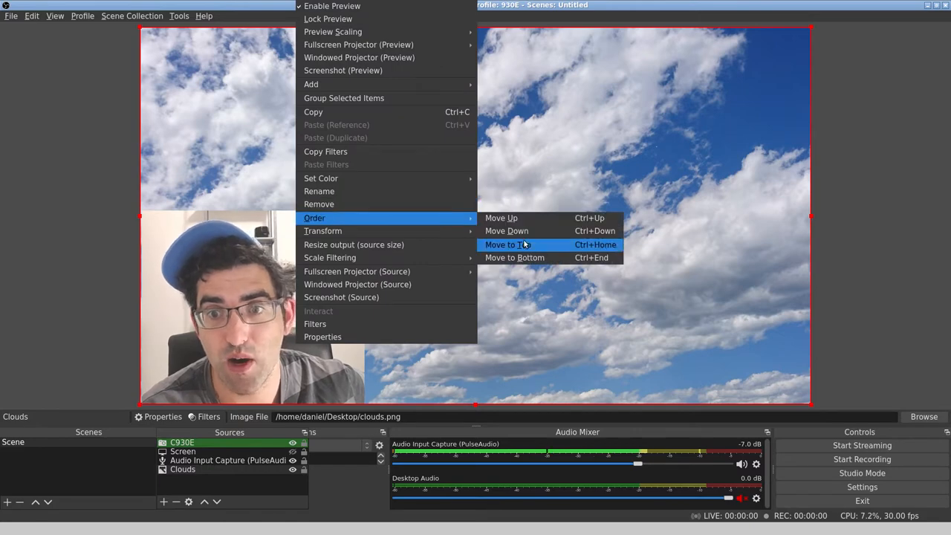
click(505, 244)
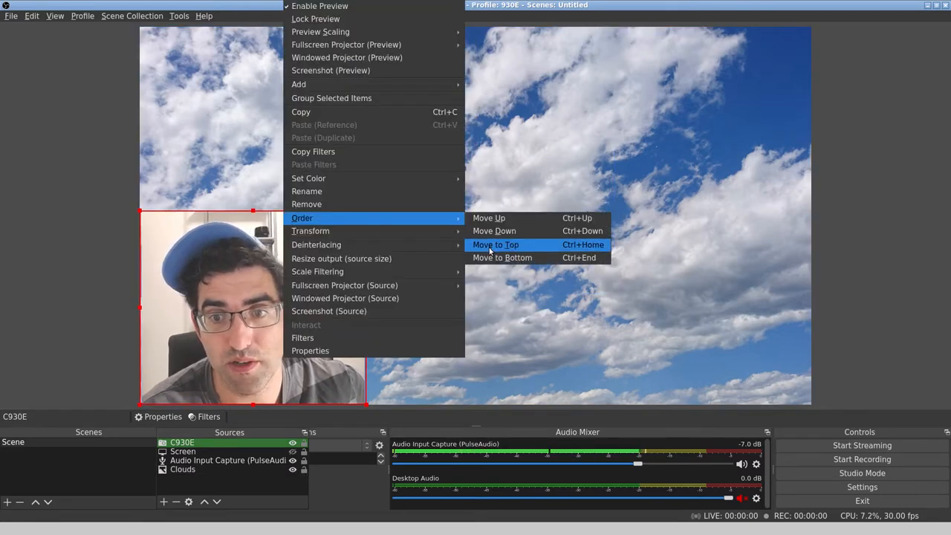
click(495, 244)
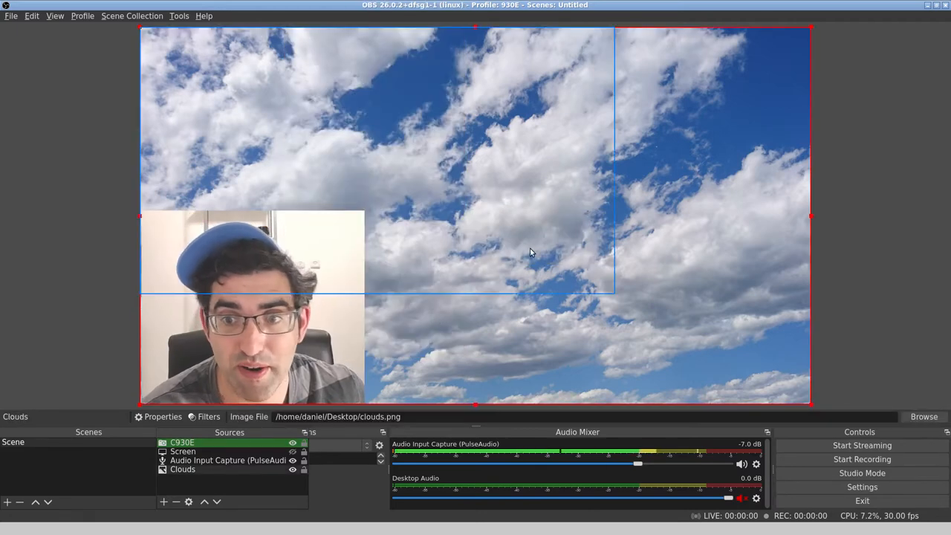
right_click(532, 253)
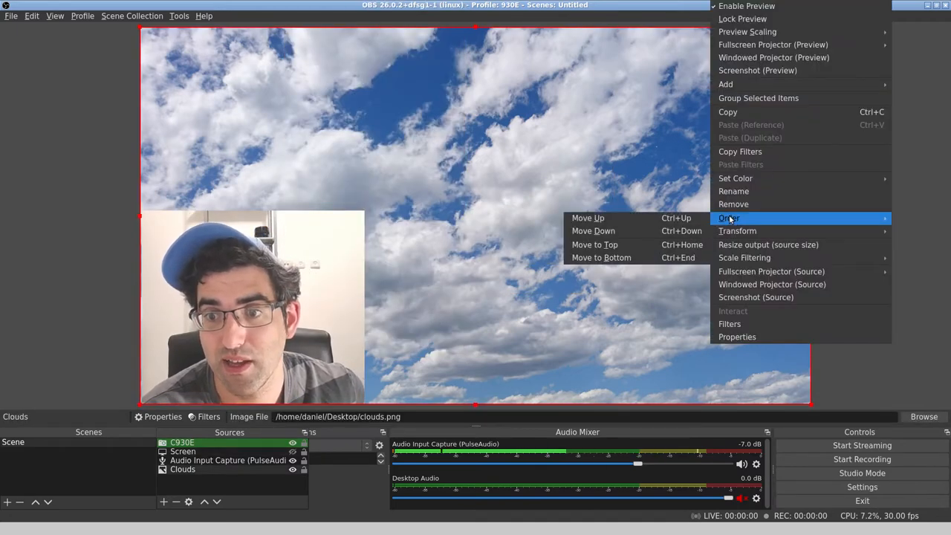
click(636, 316)
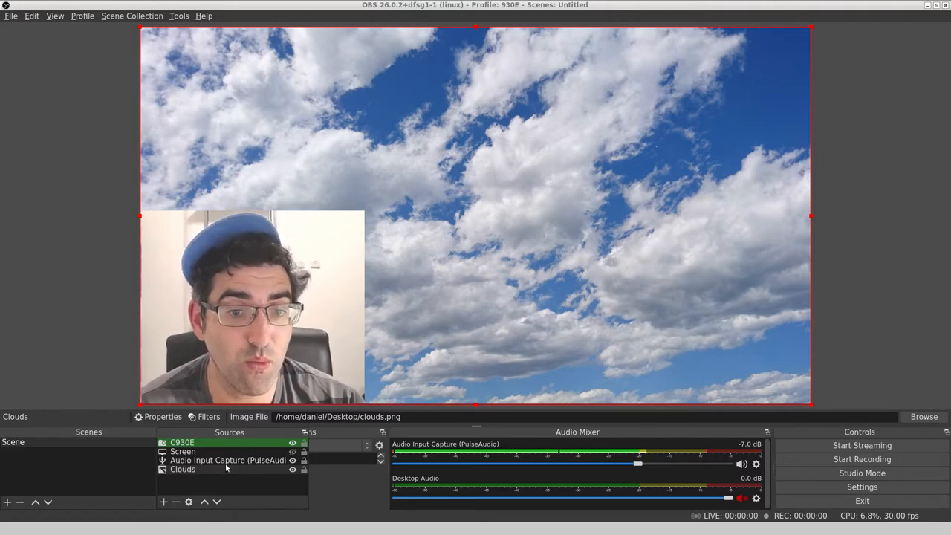
Step: Delete the existing Crop filter from the C930E webcam and confirm with Yes
click(181, 443)
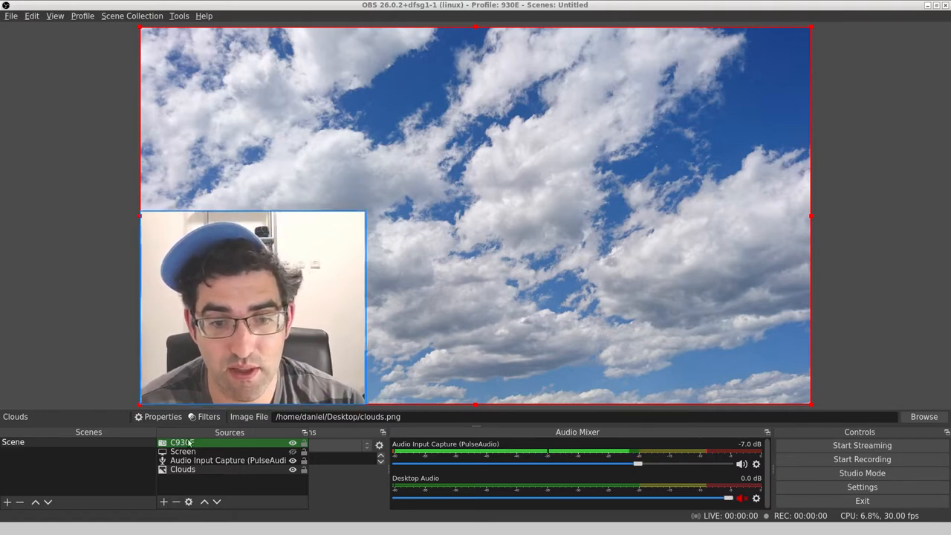
right_click(181, 443)
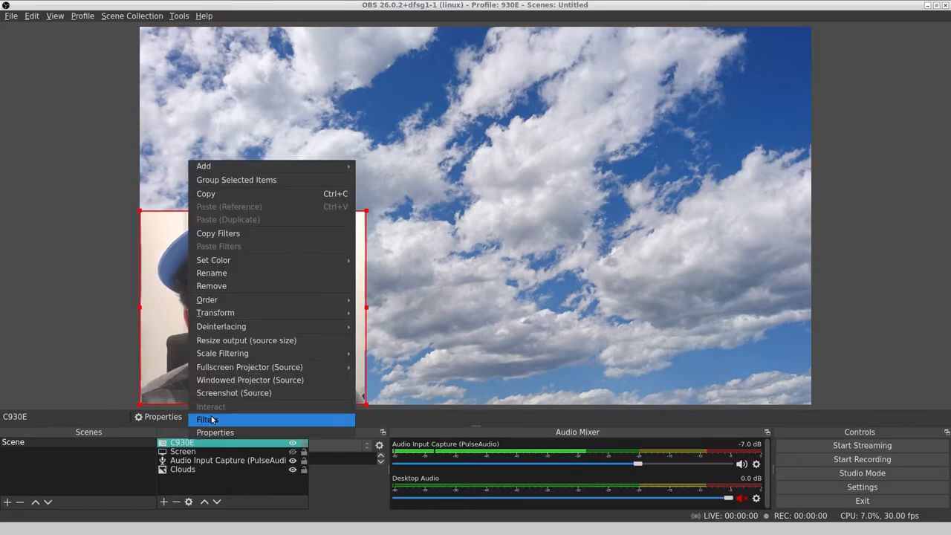
click(208, 419)
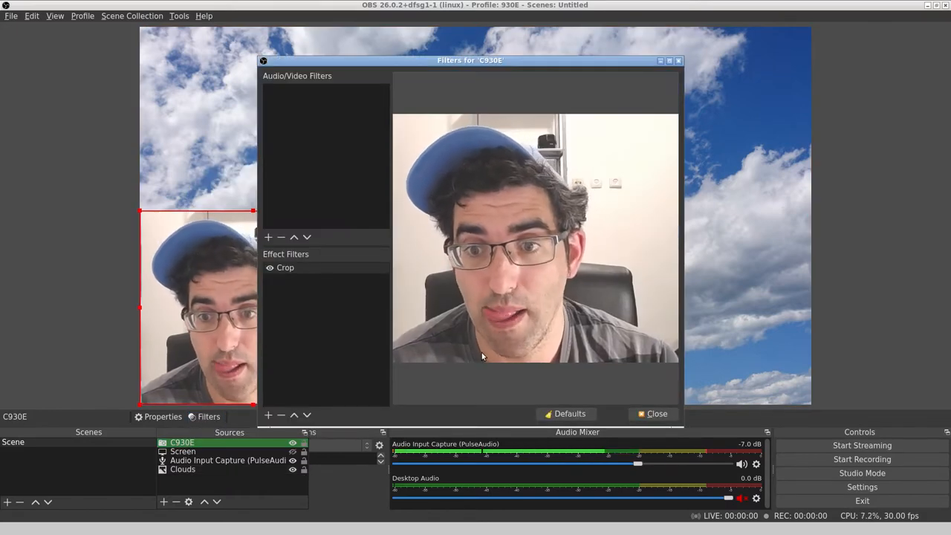
click(285, 267)
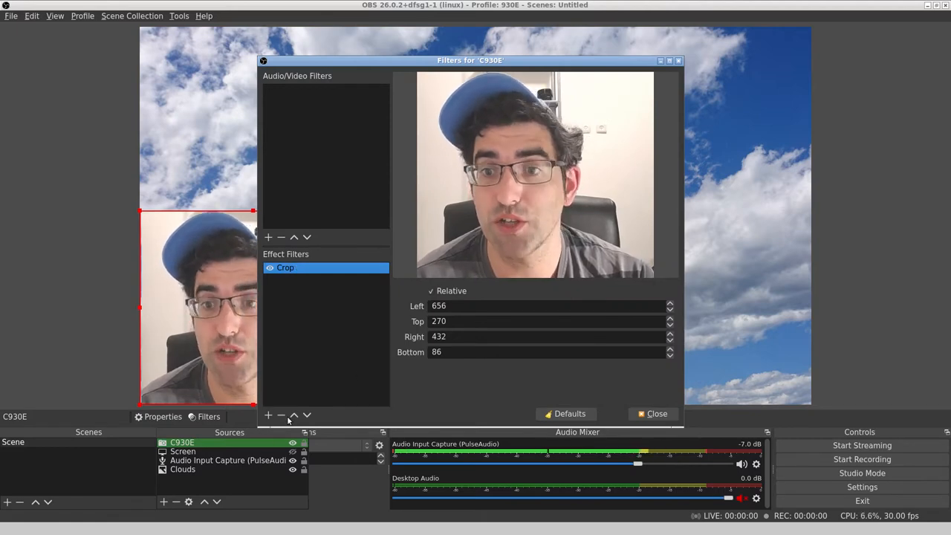
click(281, 414)
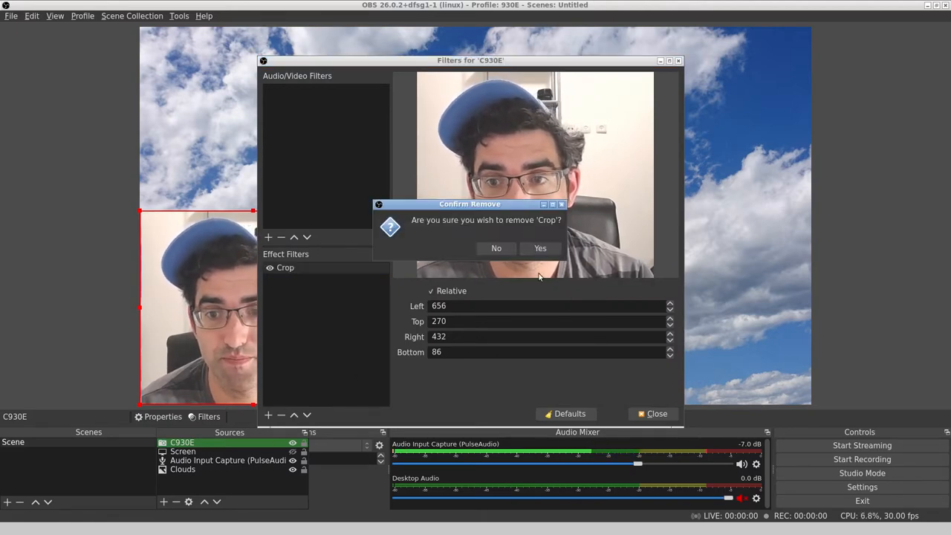
click(541, 249)
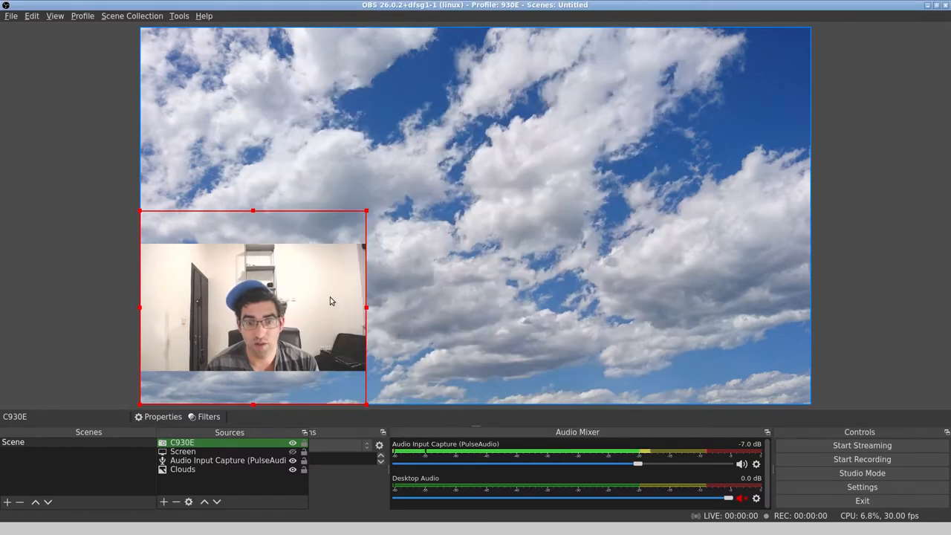
Step: Widen the uncropped C930E box in the bottom-left, then select the Clouds source
drag(366, 211, 365, 244)
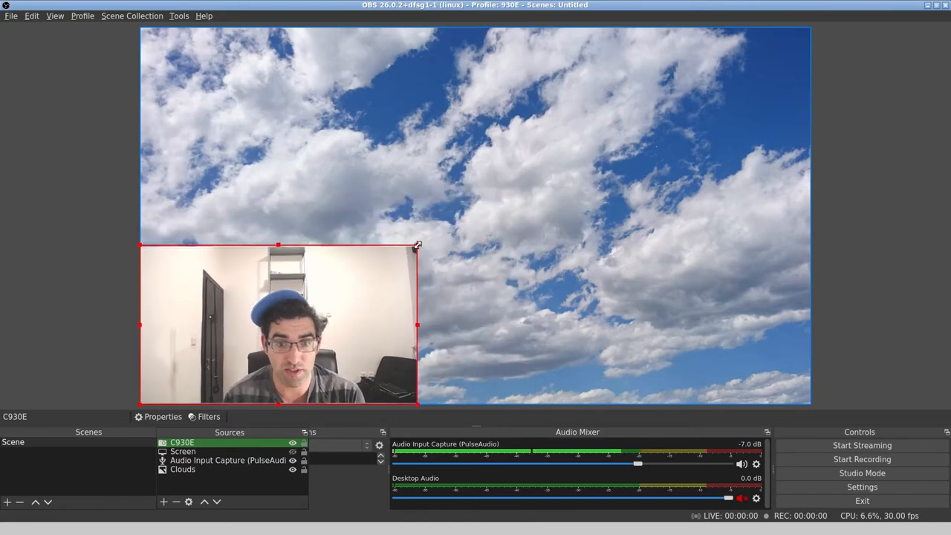
drag(416, 245, 425, 237)
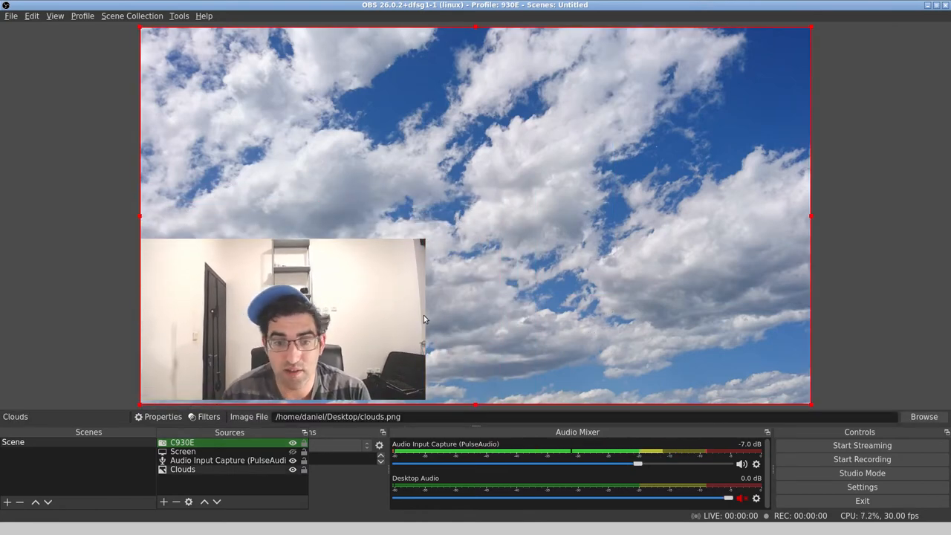
click(181, 443)
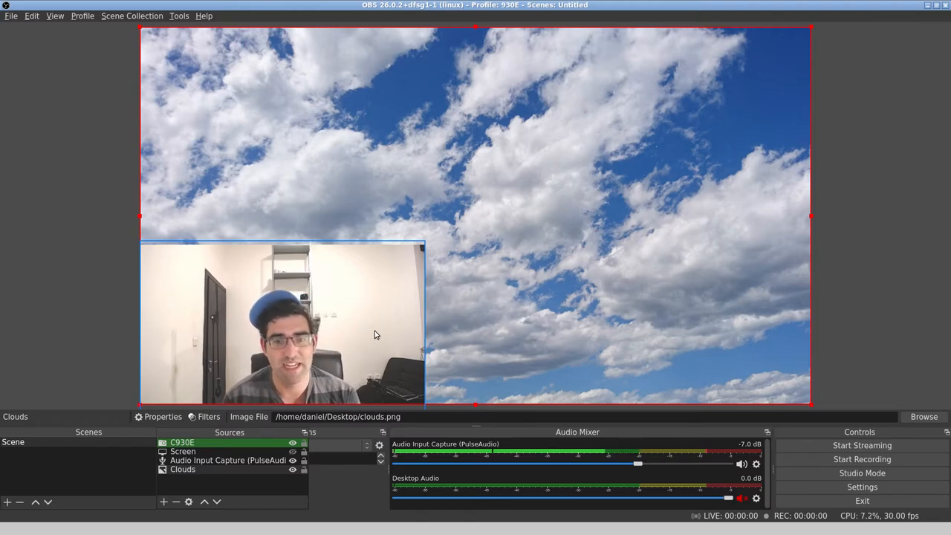
mouse_move(378, 327)
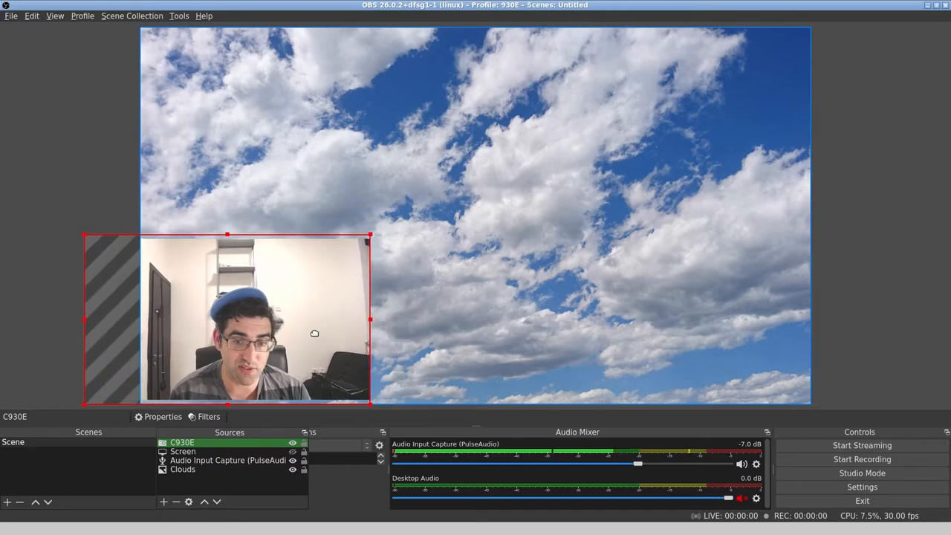
Step: Snap the C930E webcam back against the canvas's bottom-left corner
drag(369, 320, 335, 320)
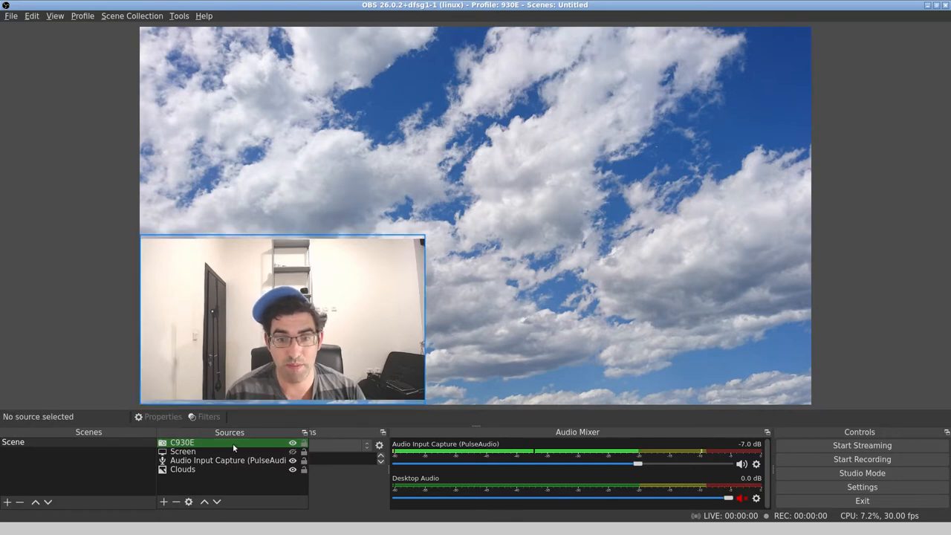
right_click(182, 443)
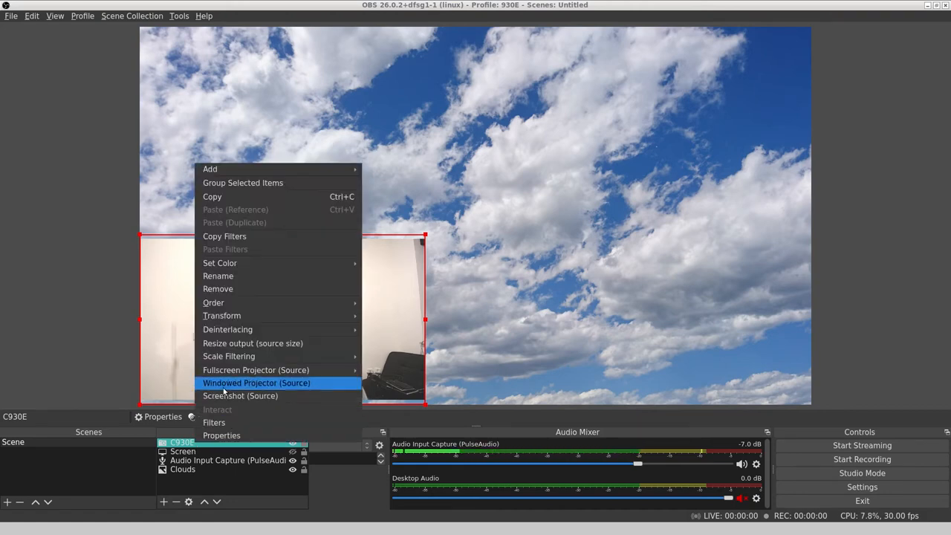
Step: Add a Crop/Pad effect filter named 'Crop' to the C930E webcam
click(214, 422)
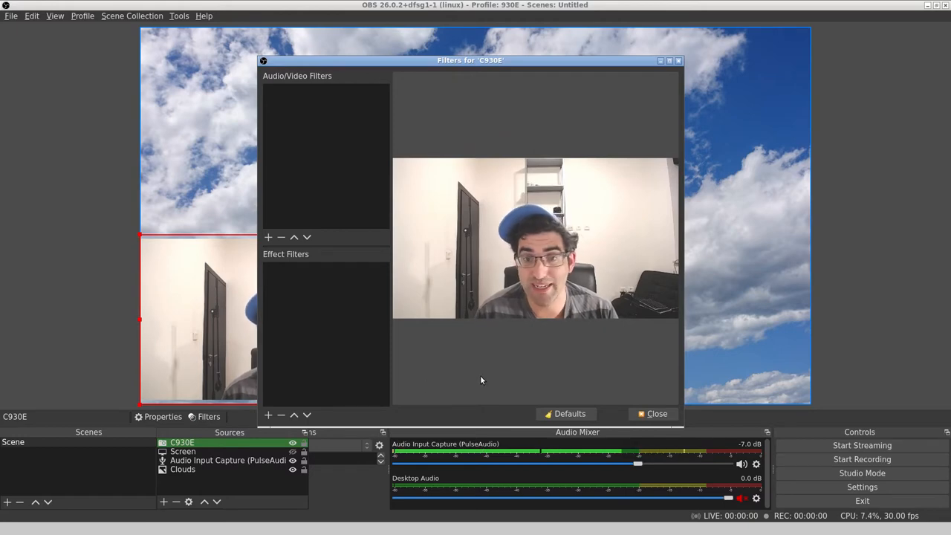
mouse_move(301, 163)
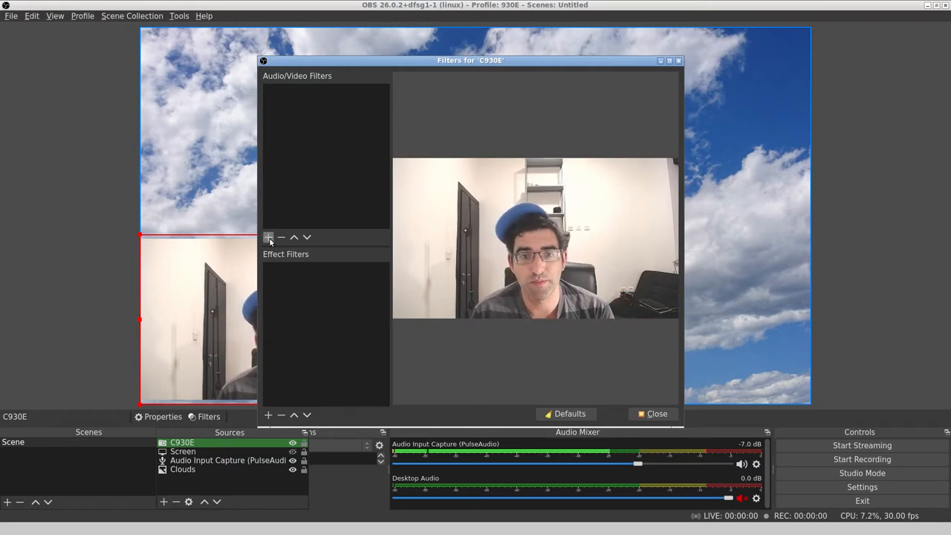
click(268, 238)
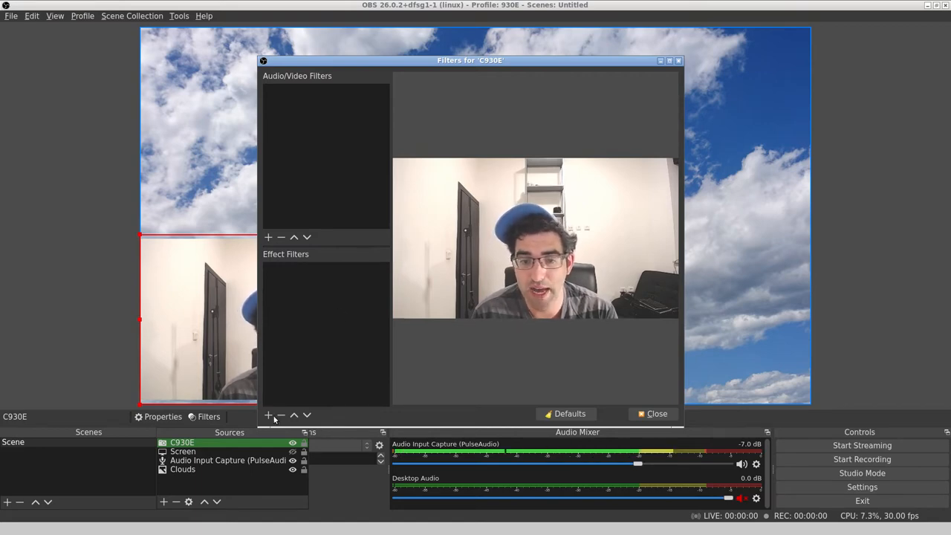
click(268, 414)
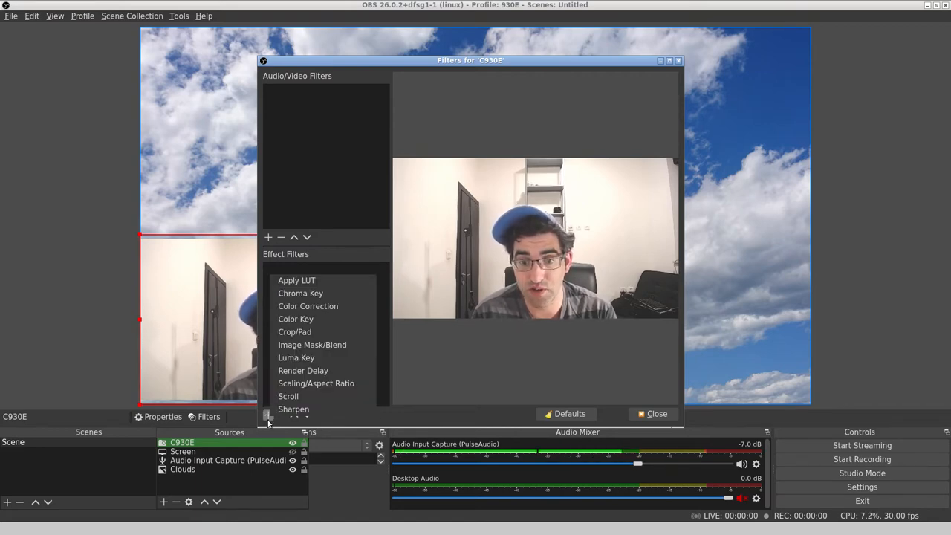
click(312, 345)
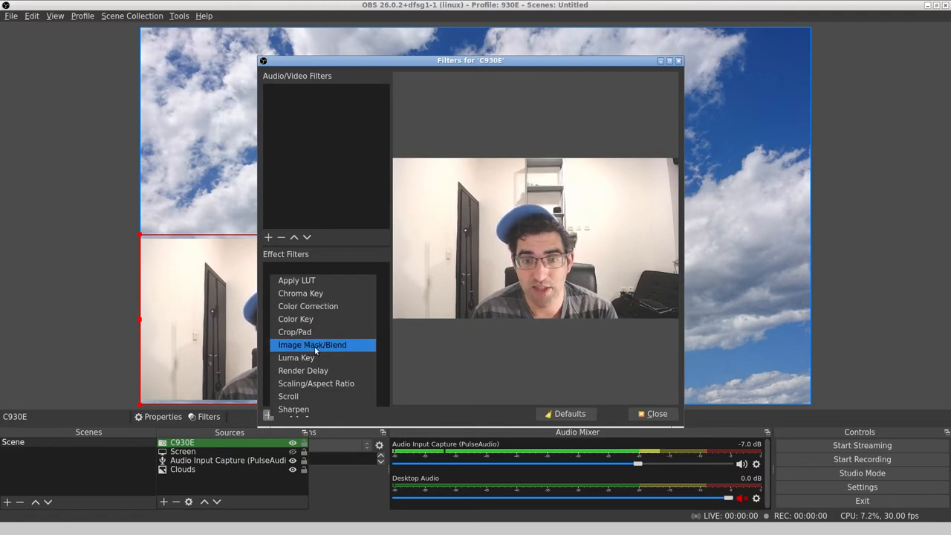
mouse_move(320, 333)
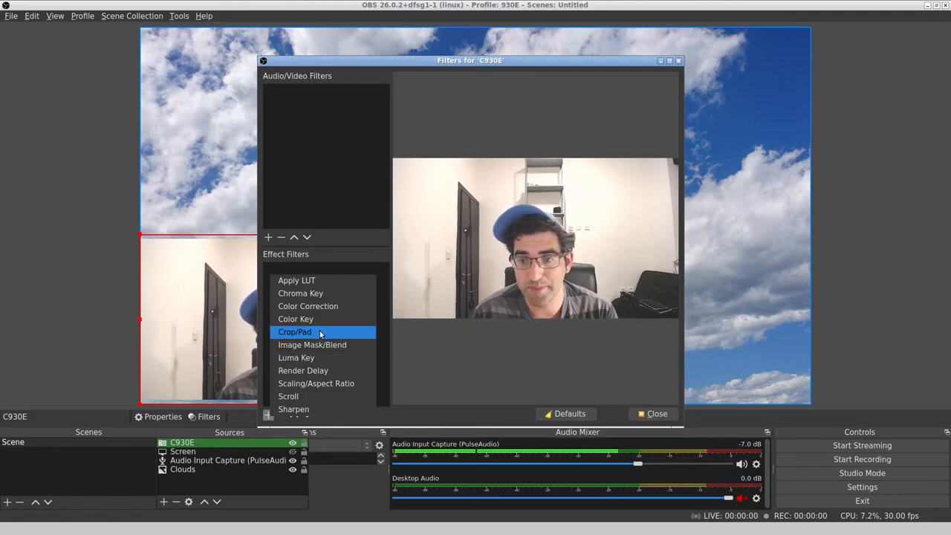
click(294, 331)
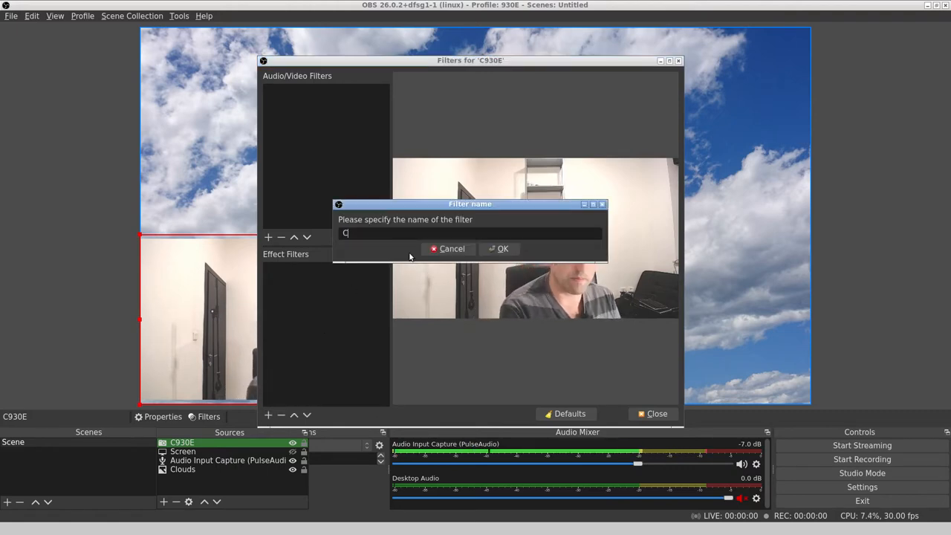
text(rop)
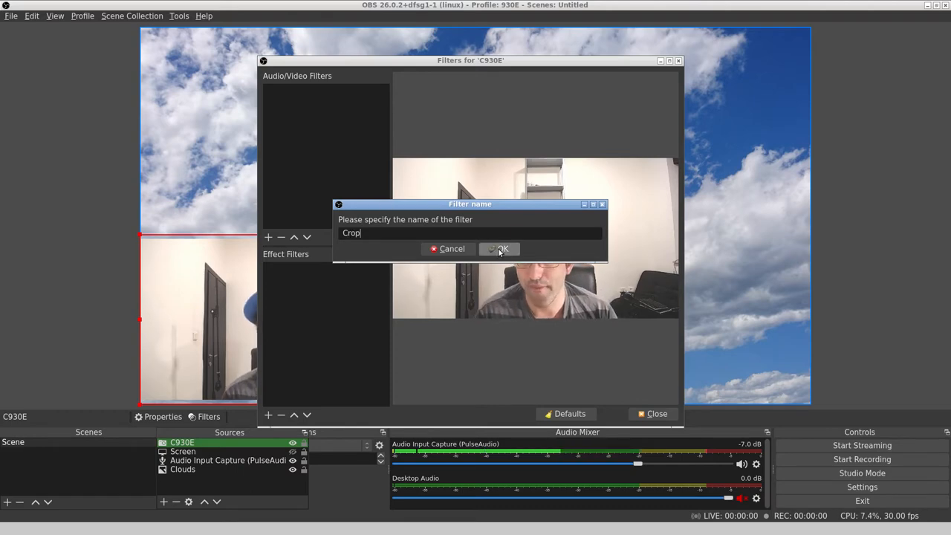
click(502, 248)
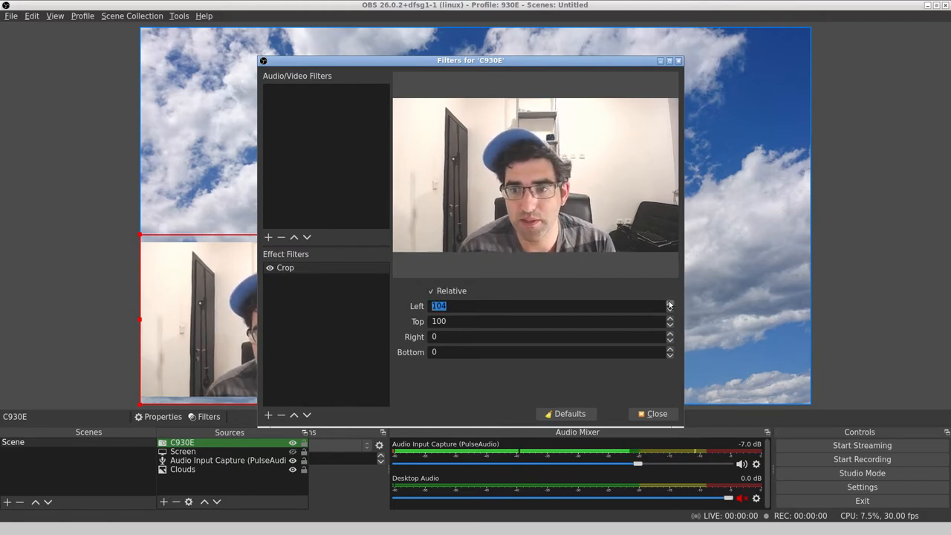
Step: Try left crop values of 200, 300 and 50 on the Crop filter, keeping Top at 100
click(668, 303)
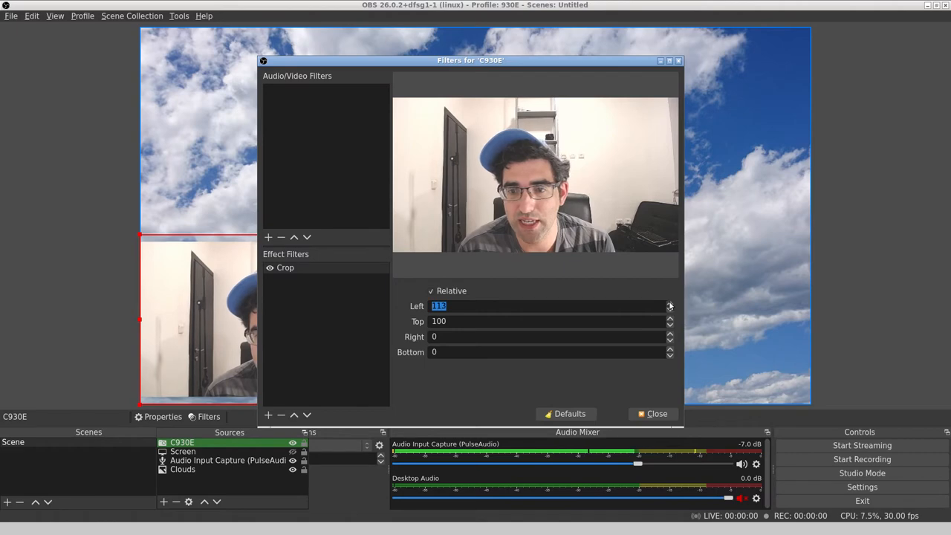
click(669, 303)
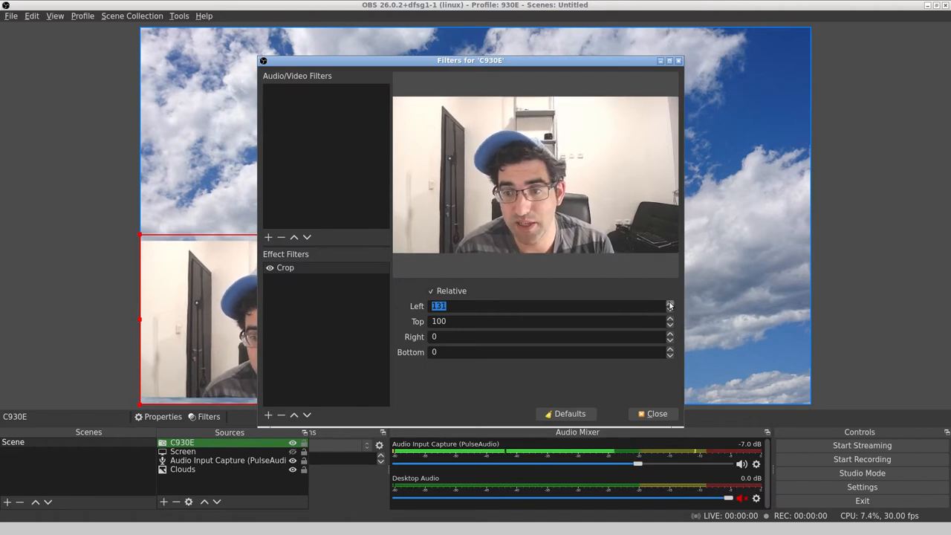
click(669, 303)
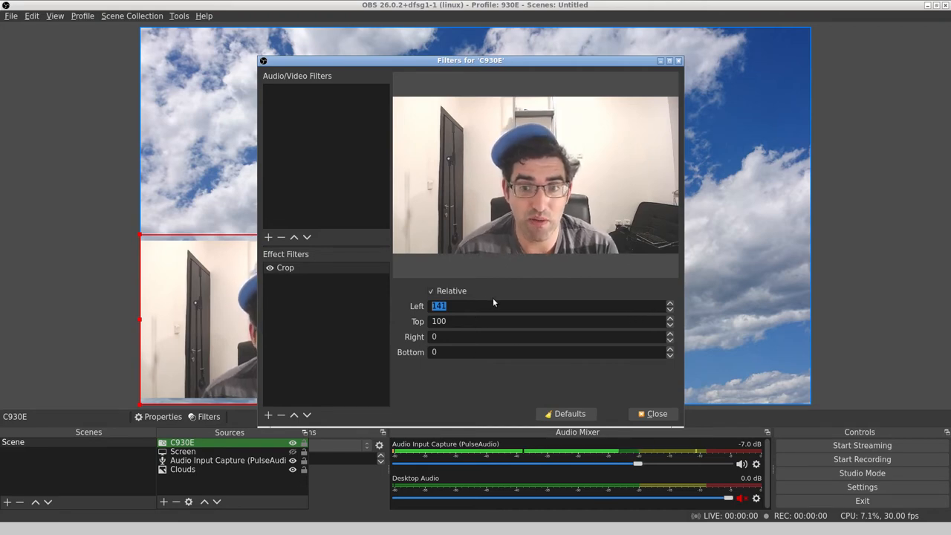
text(200)
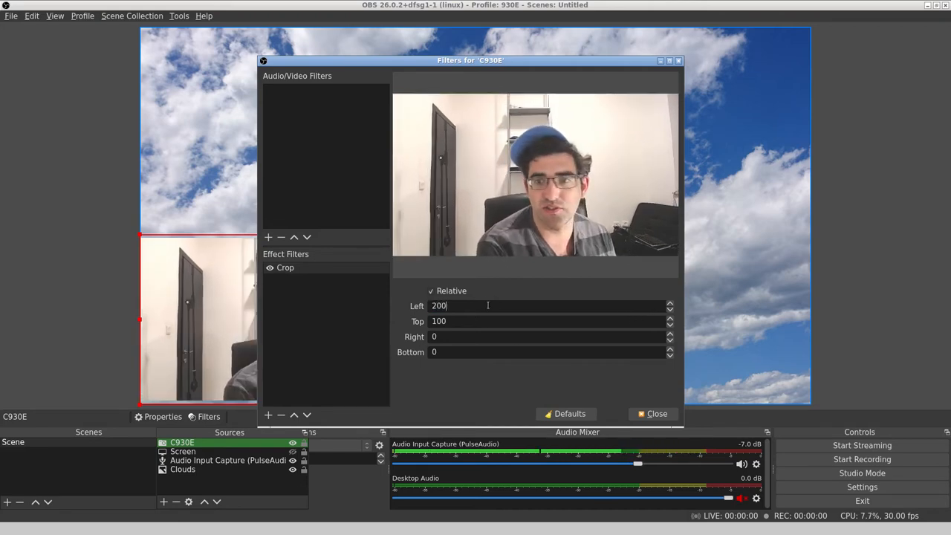
click(431, 290)
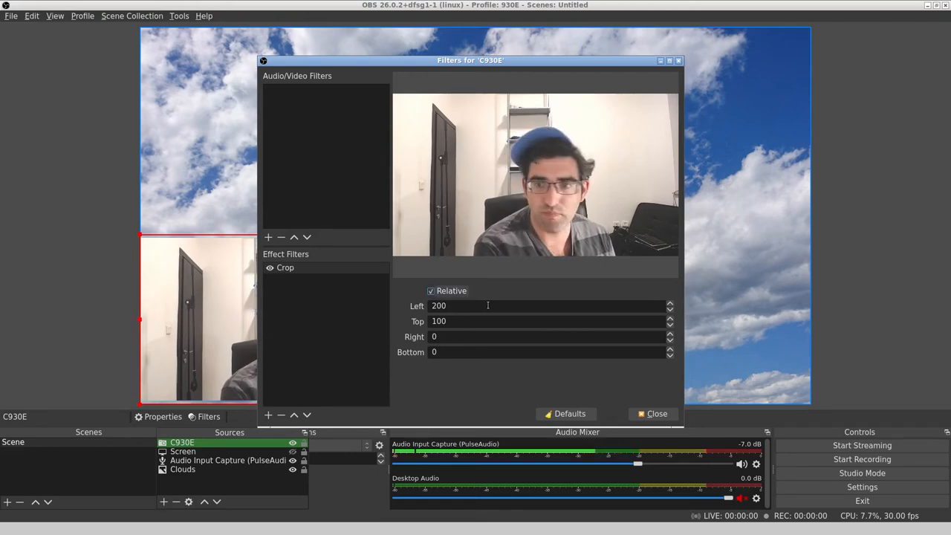
text(300)
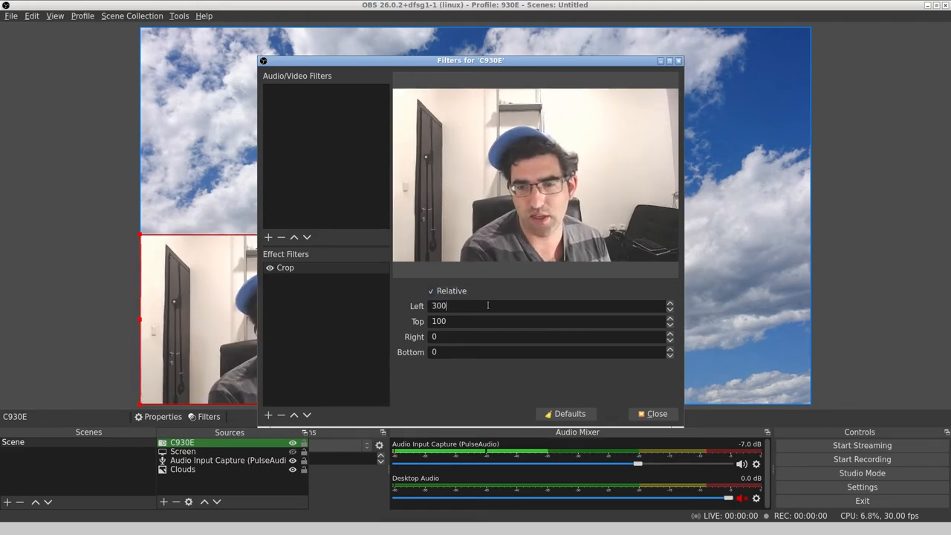
click(431, 290)
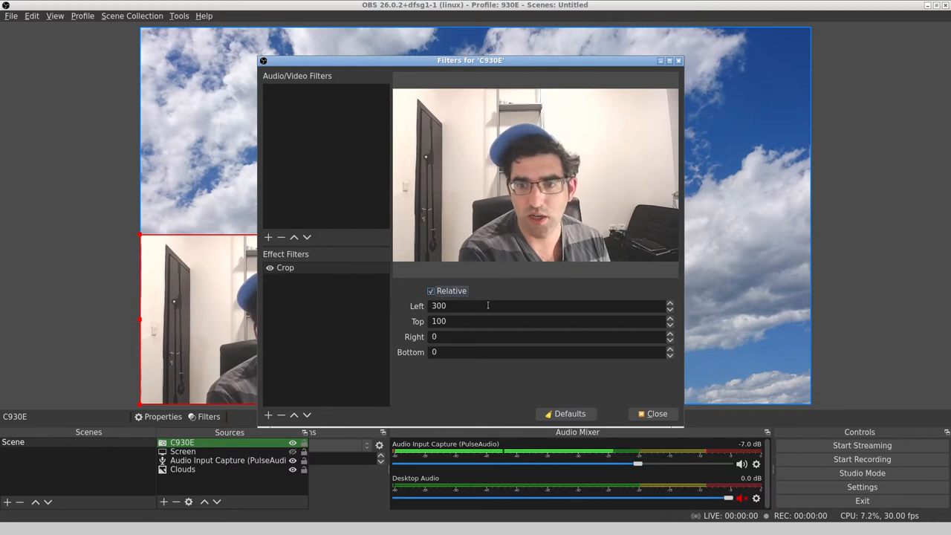
text(50)
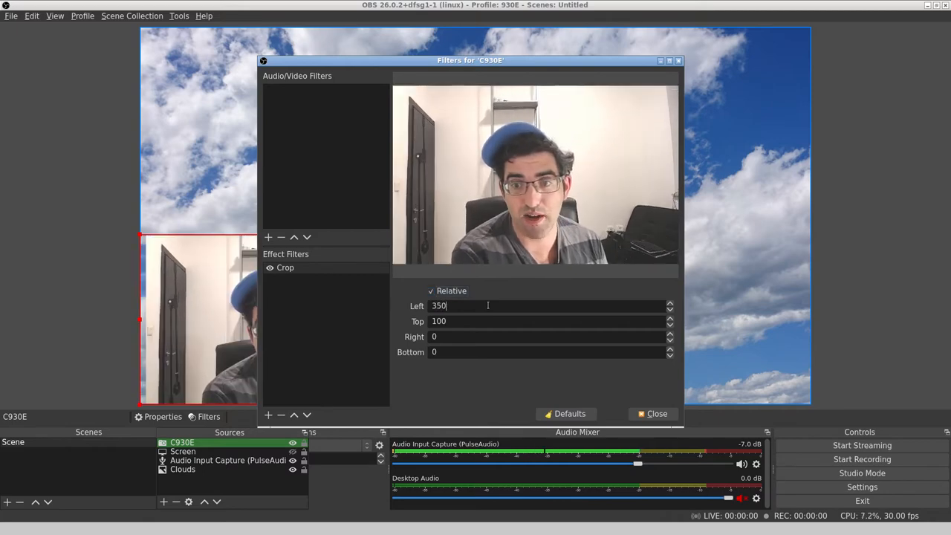
click(431, 290)
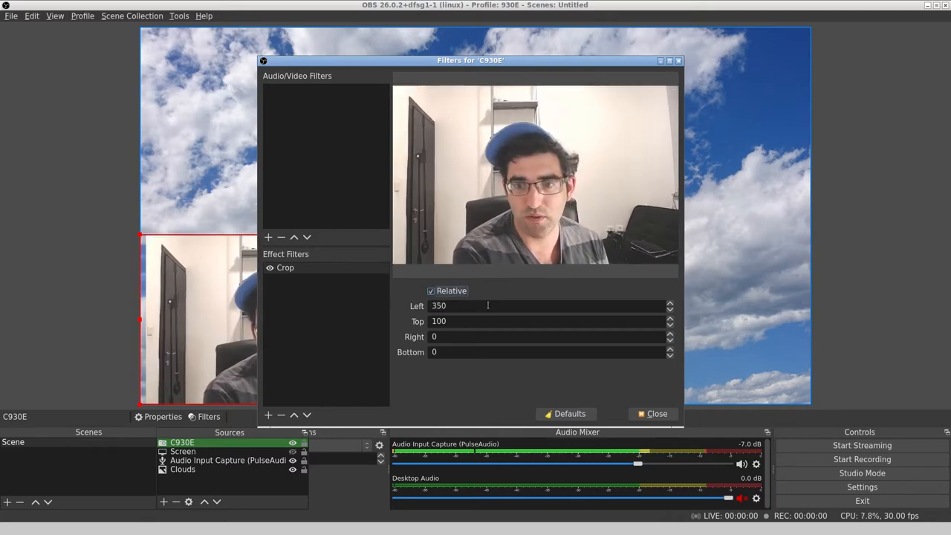
Step: Raise the left crop through 400 and 527 to settle at 592
text(400)
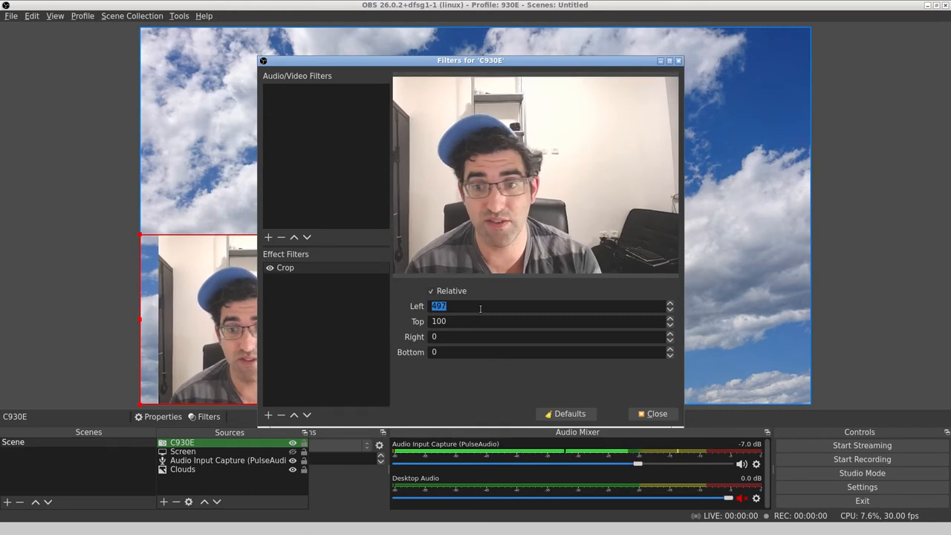
text(527)
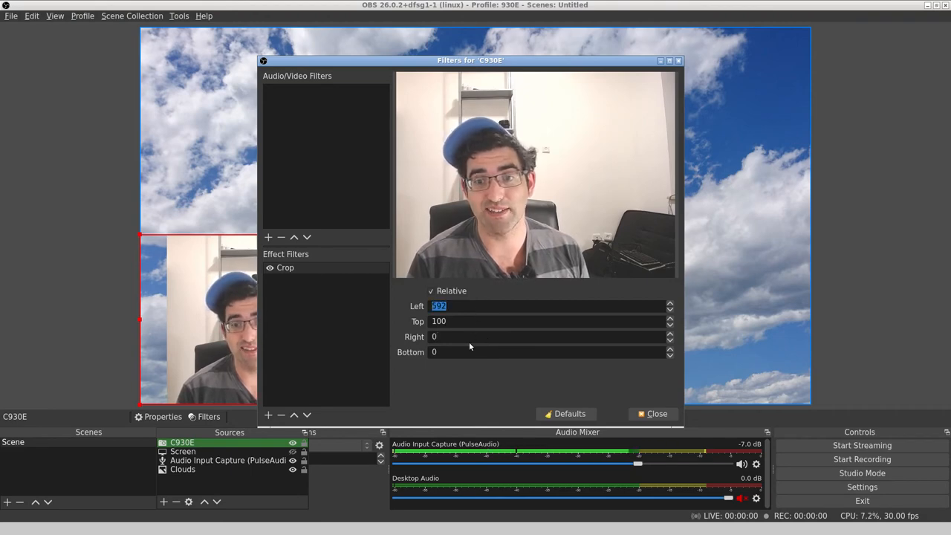
text(592)
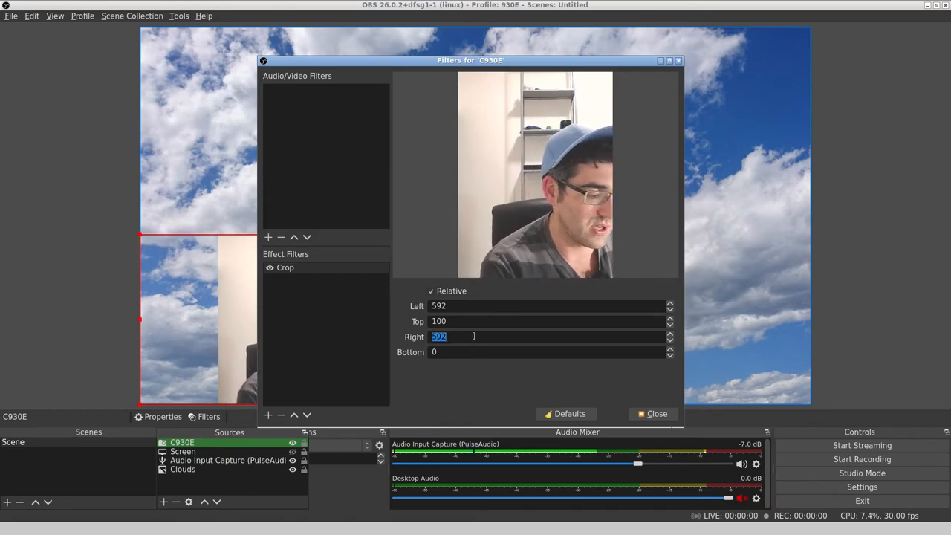
Step: Set the remaining crops to Top 300, Right 386 and Bottom 74, then close the Filters window
text(400)
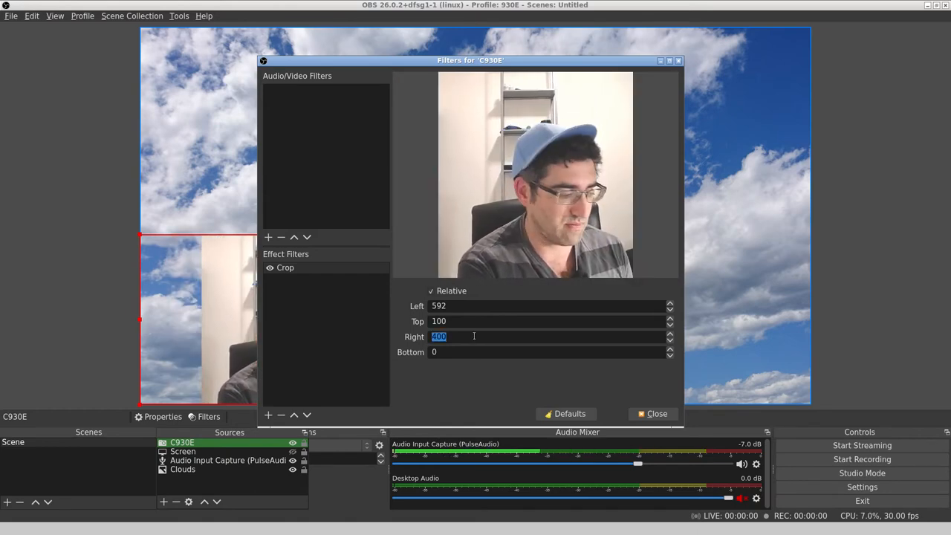
text(350)
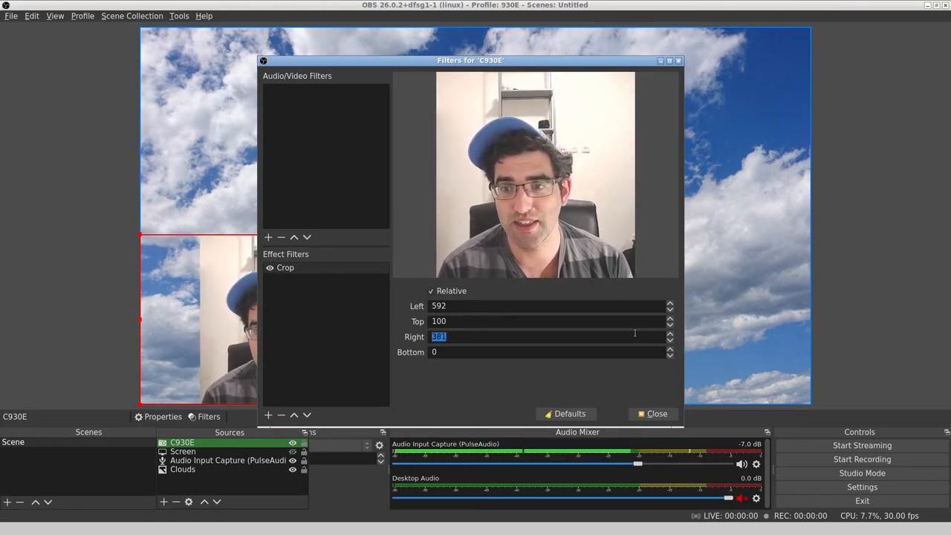
click(669, 339)
text(300)
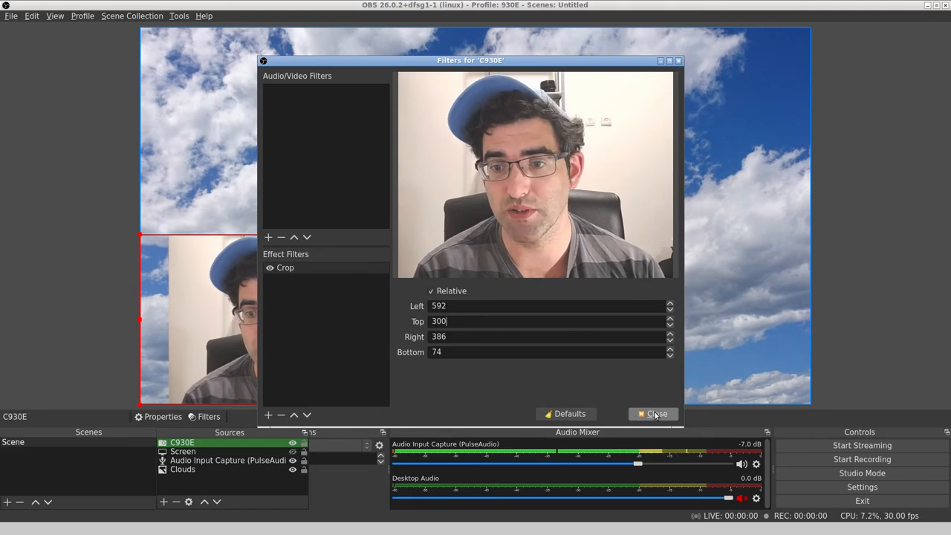
click(654, 414)
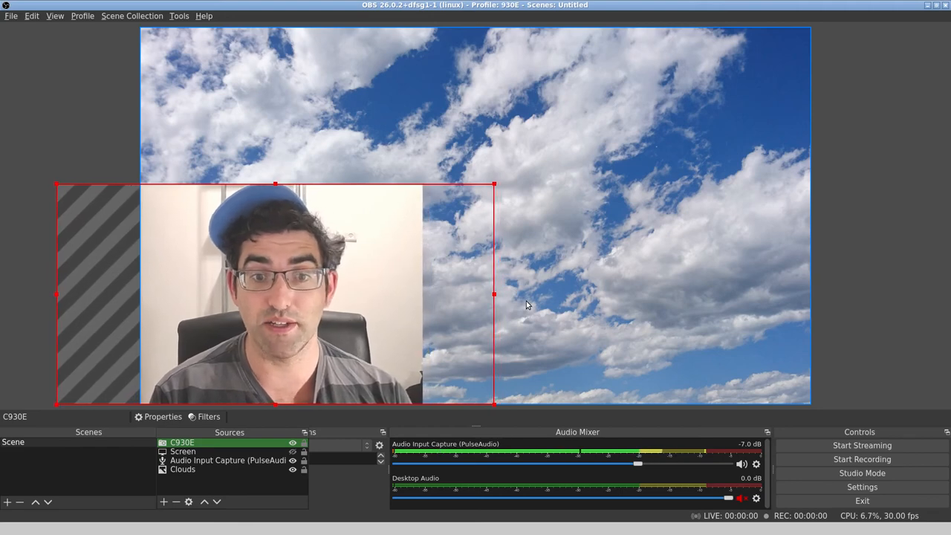
click(183, 470)
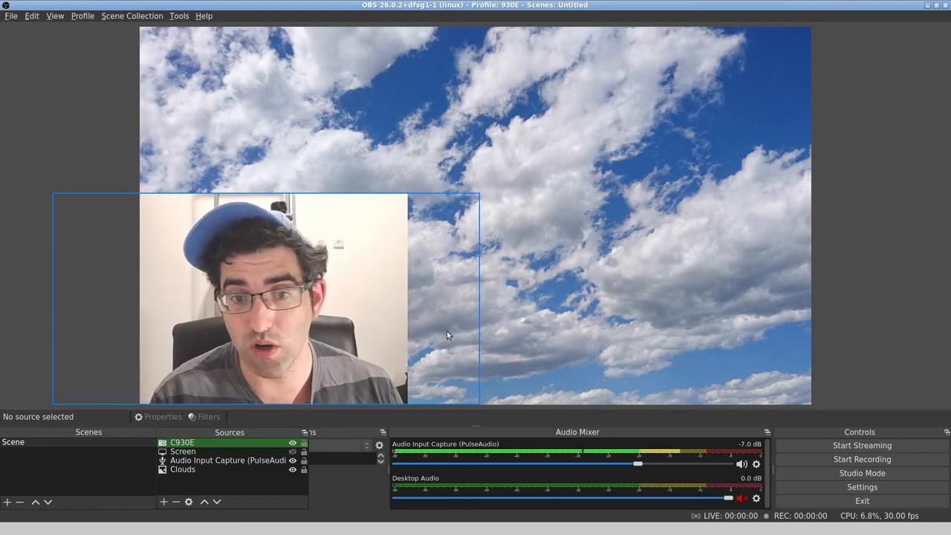
click(183, 470)
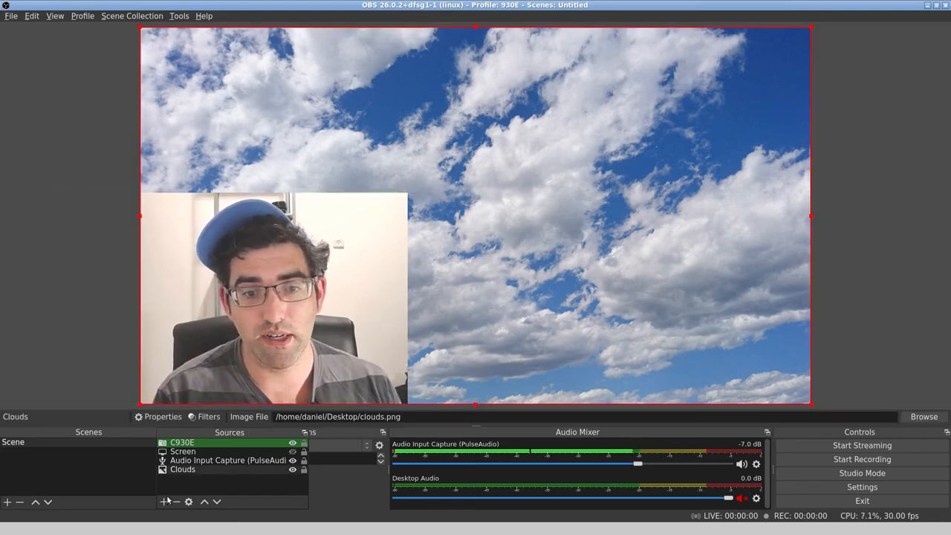
click(163, 502)
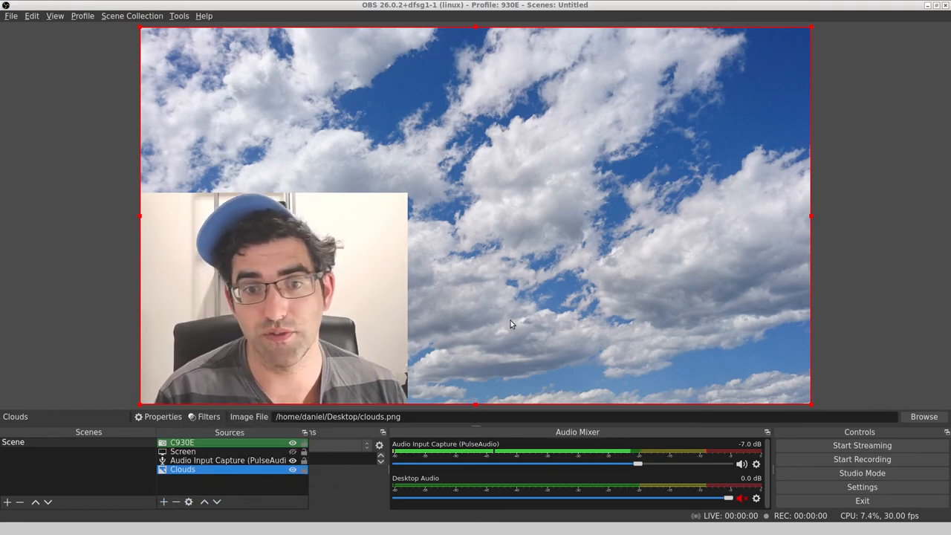
mouse_move(518, 330)
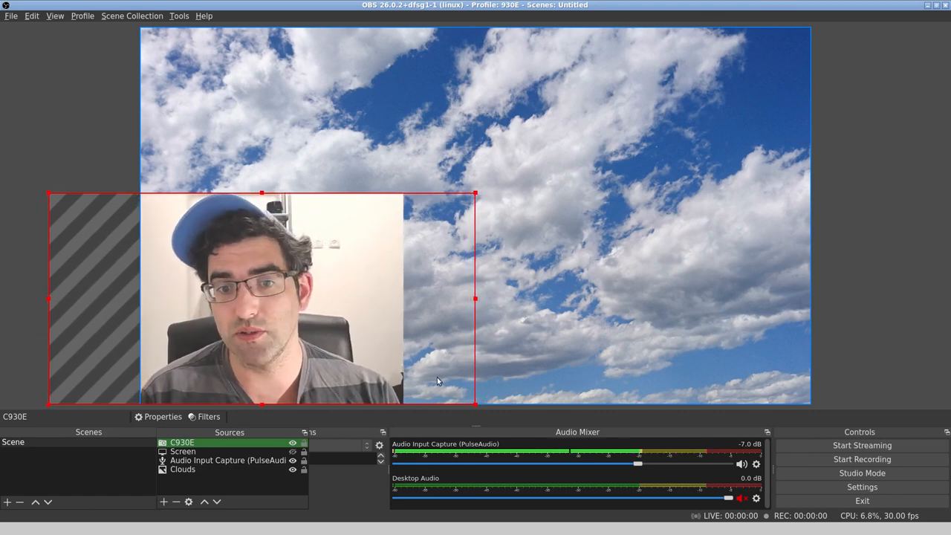
click(183, 470)
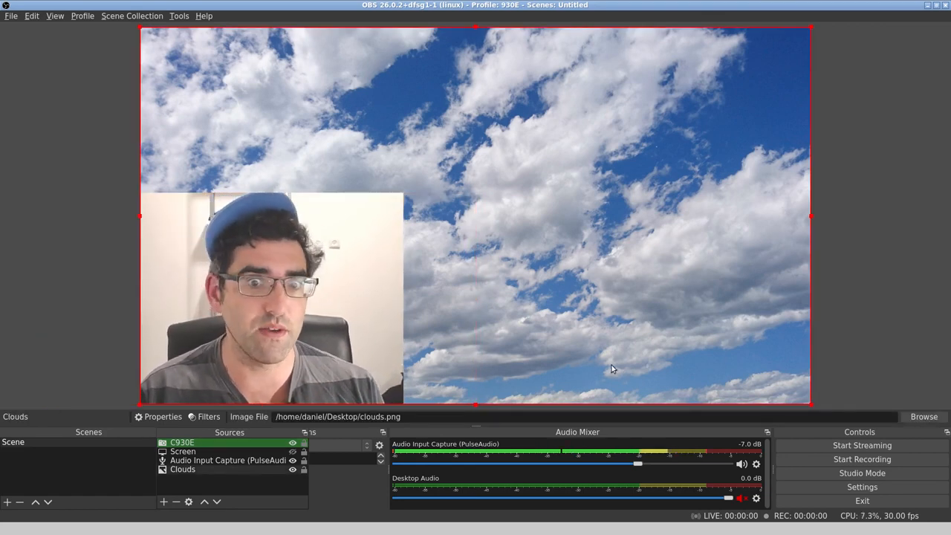